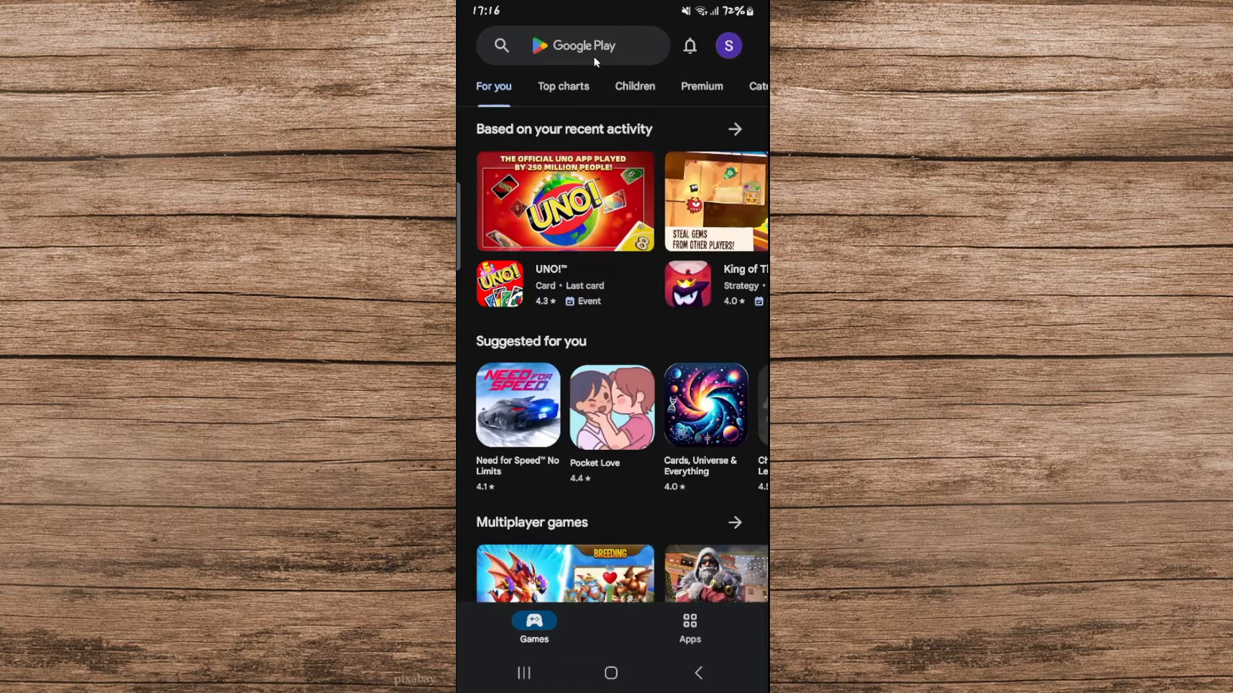
- Leave the Play Store recommendations and return to the phone's home screen
click(571, 45)
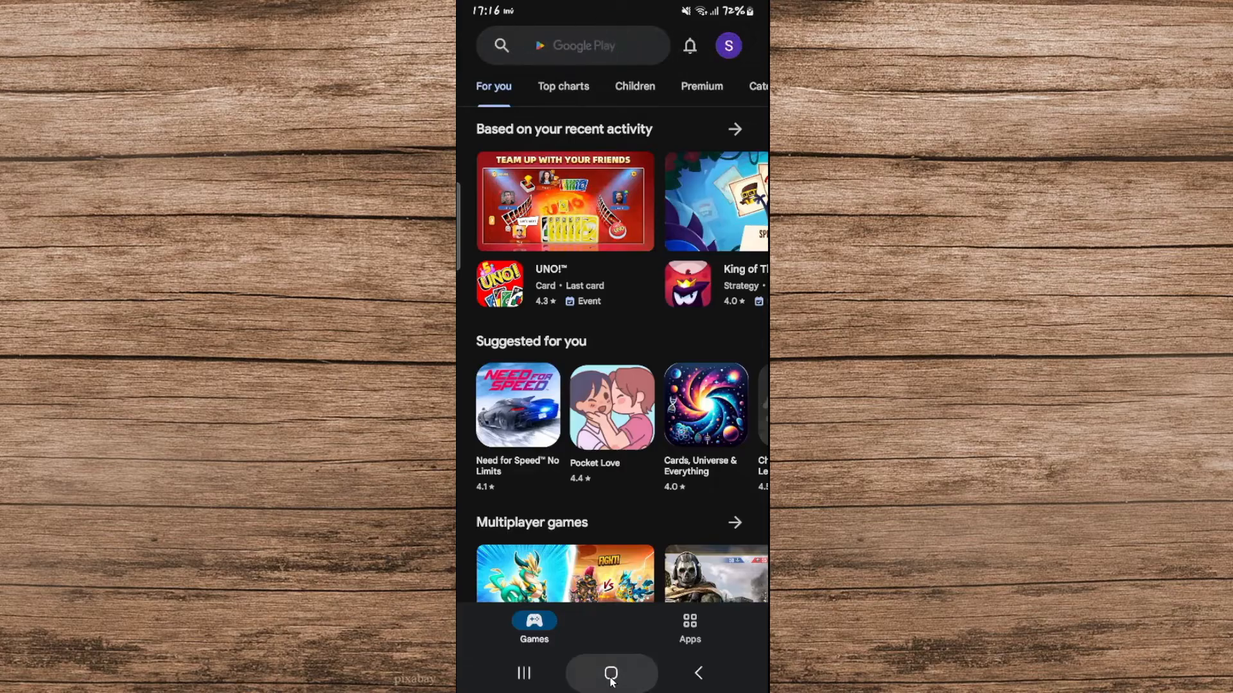
click(611, 672)
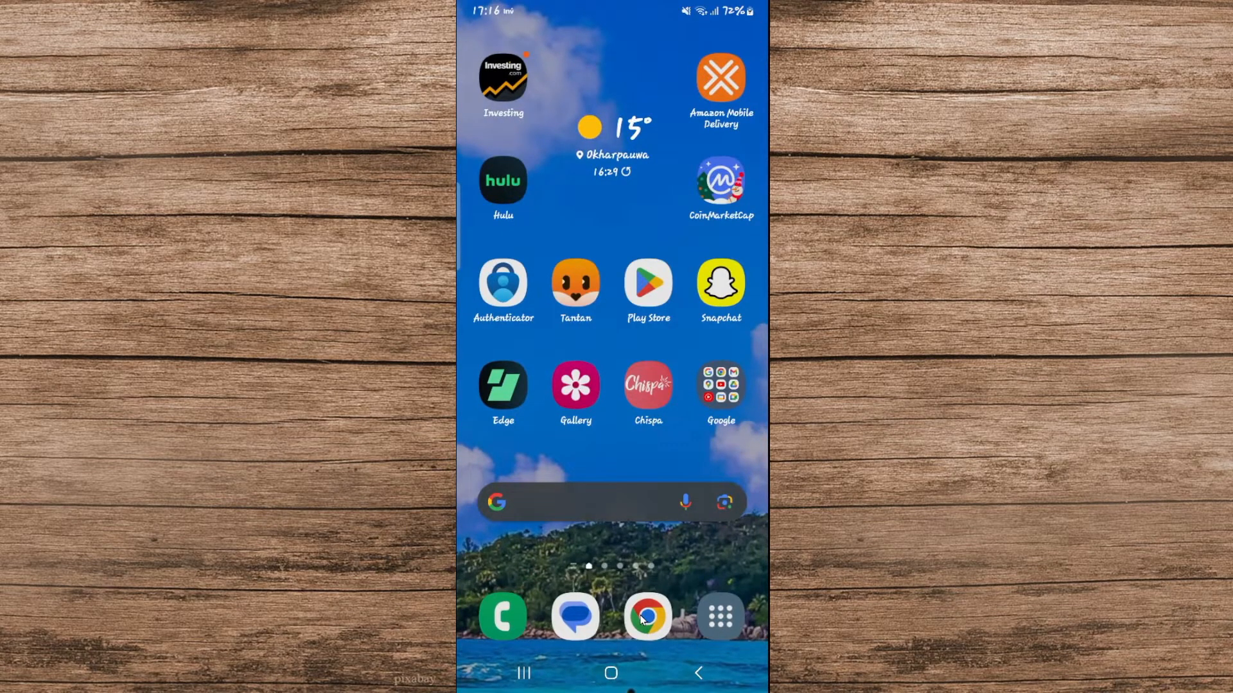
- Launch Chrome and load the suggested pictory.ai site from the address bar
click(647, 615)
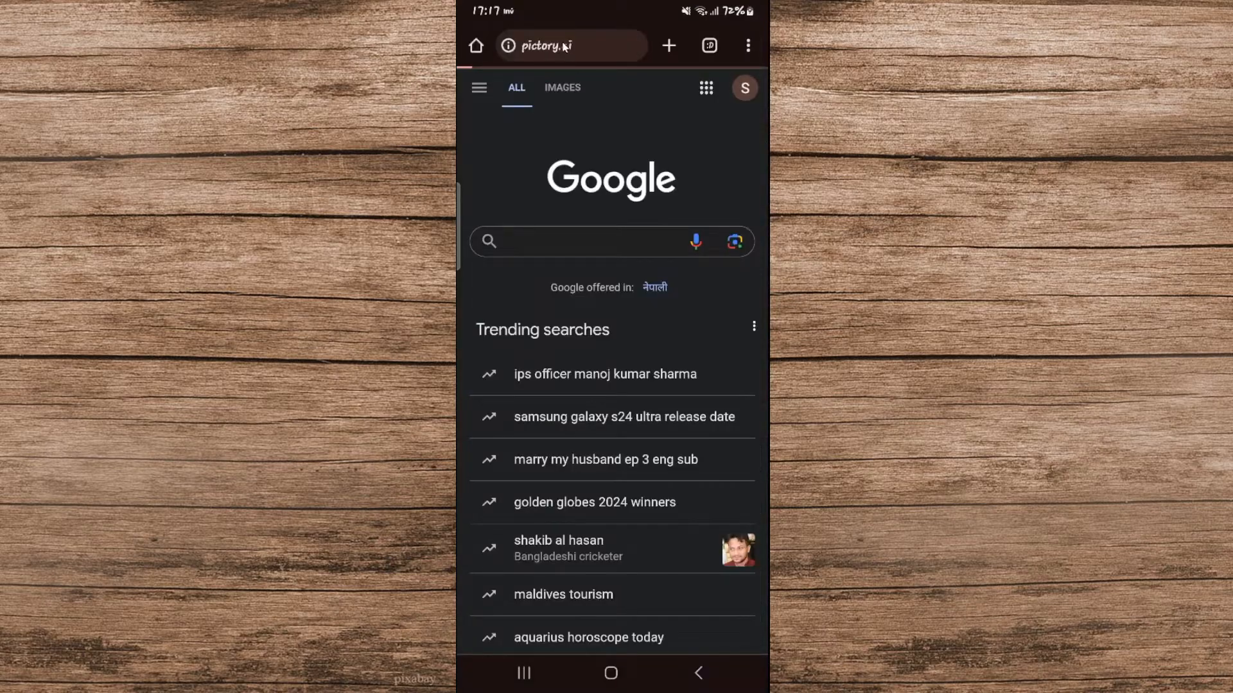
click(565, 45)
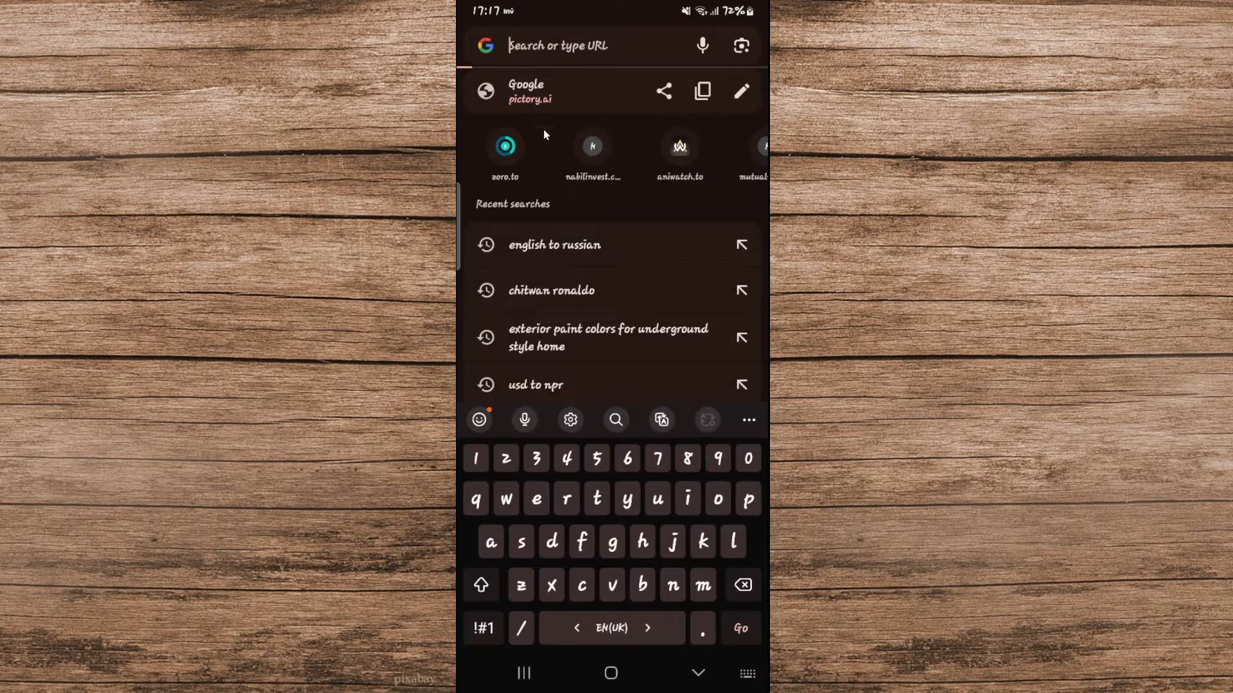
click(528, 90)
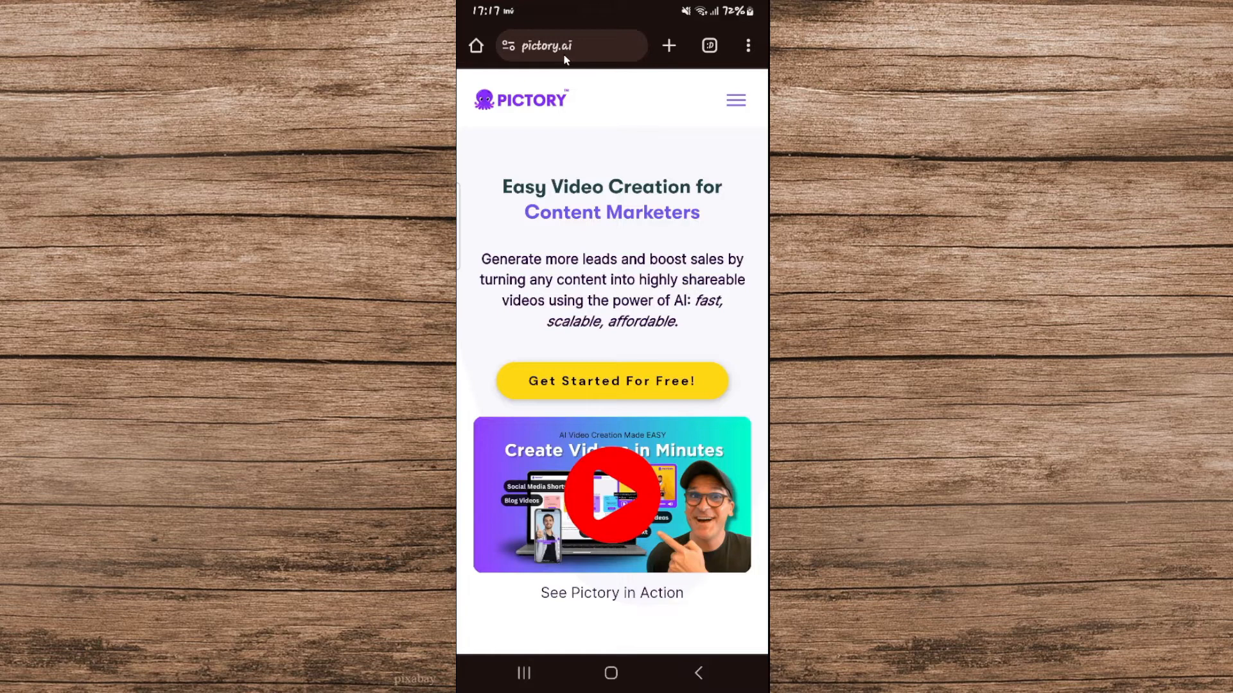
mouse_move(599, 277)
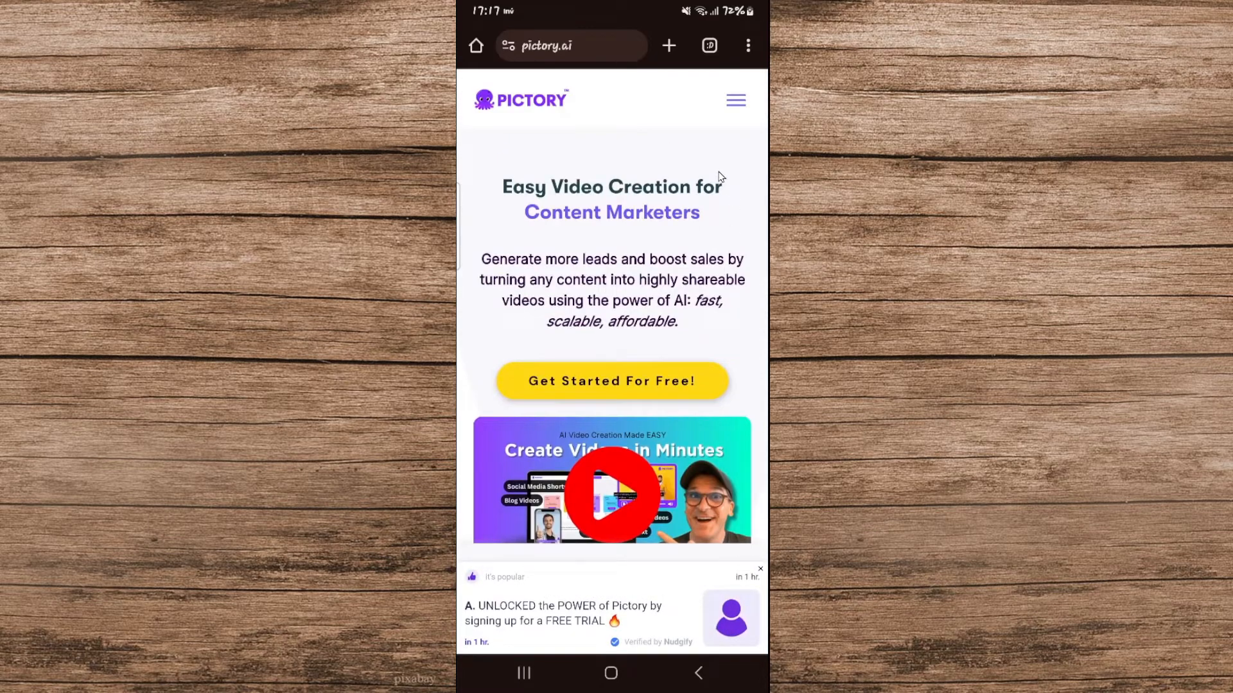
- Use Pictory's hamburger menu to reach the Welcome Back login page
click(734, 100)
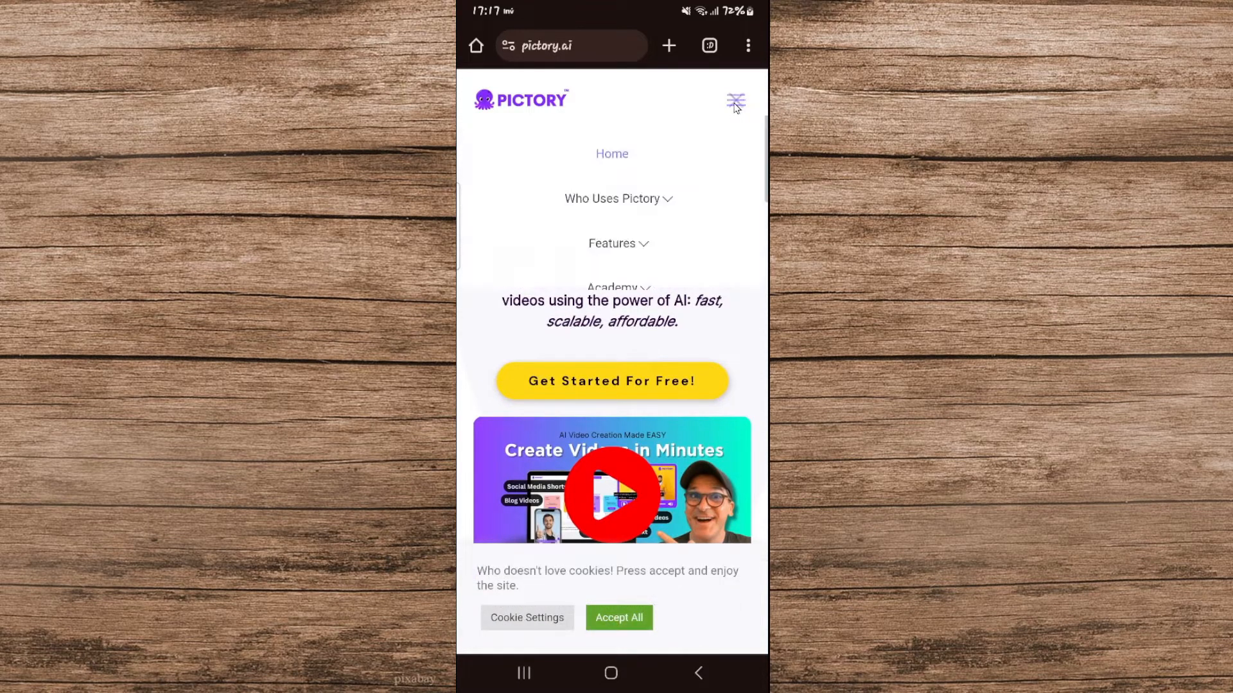
click(735, 101)
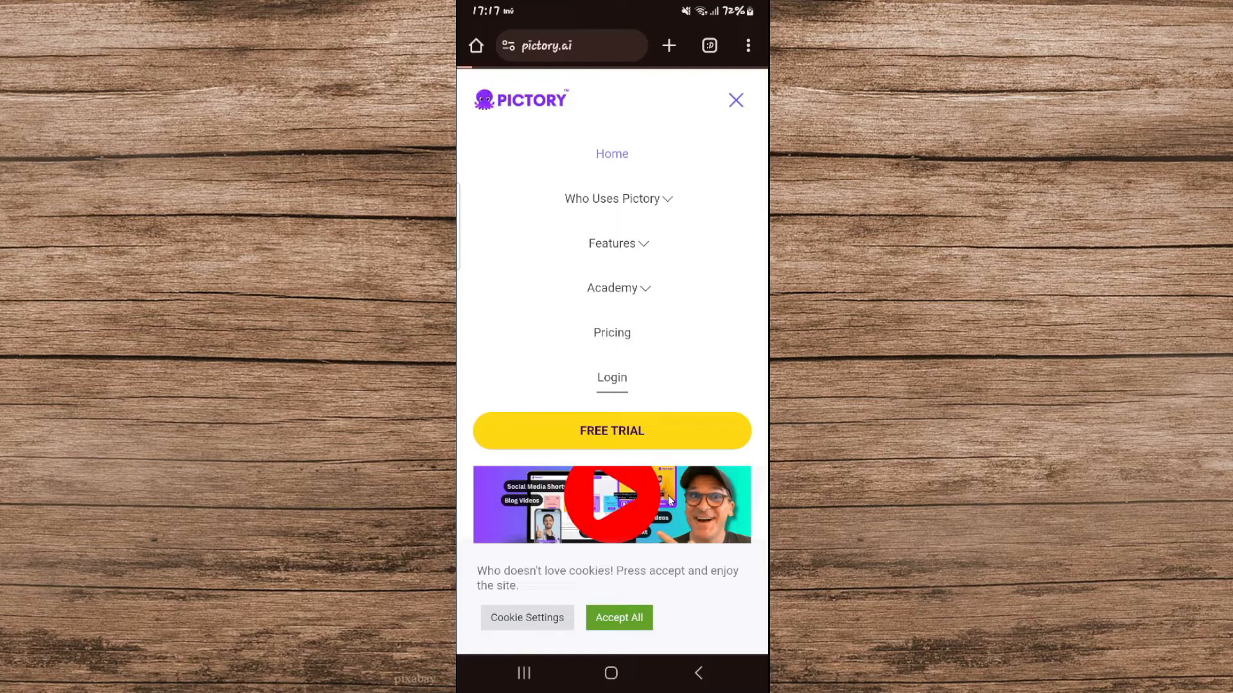
click(611, 377)
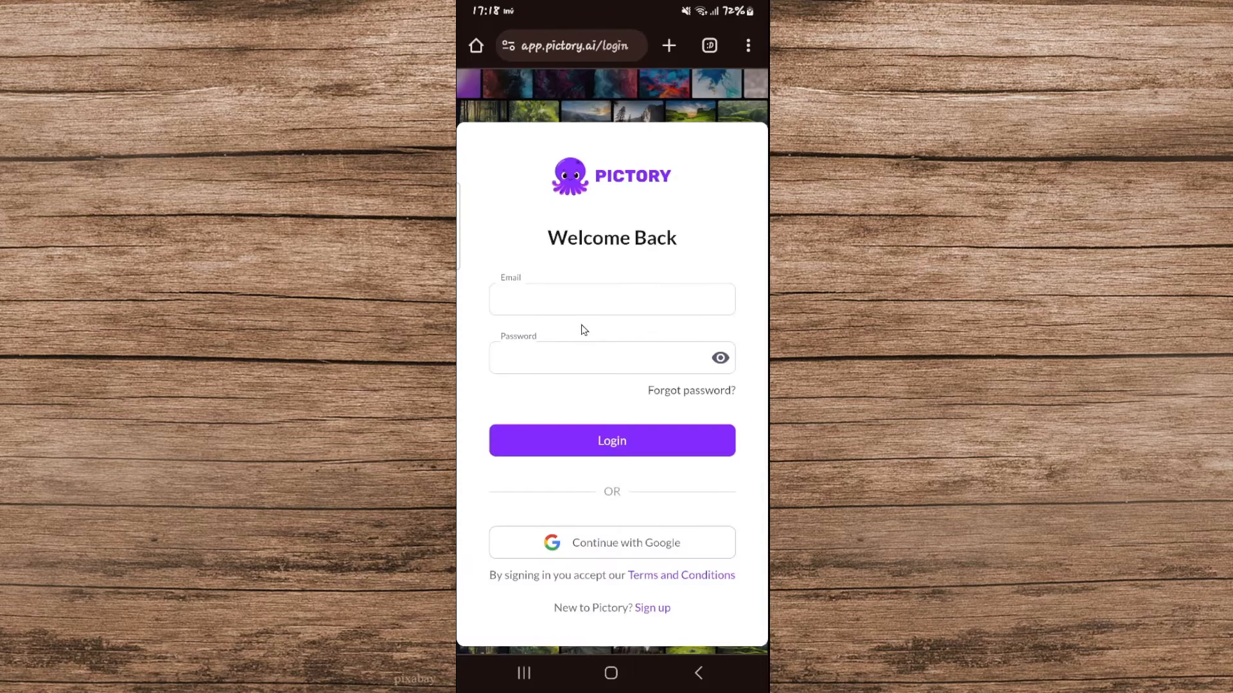
mouse_move(554, 311)
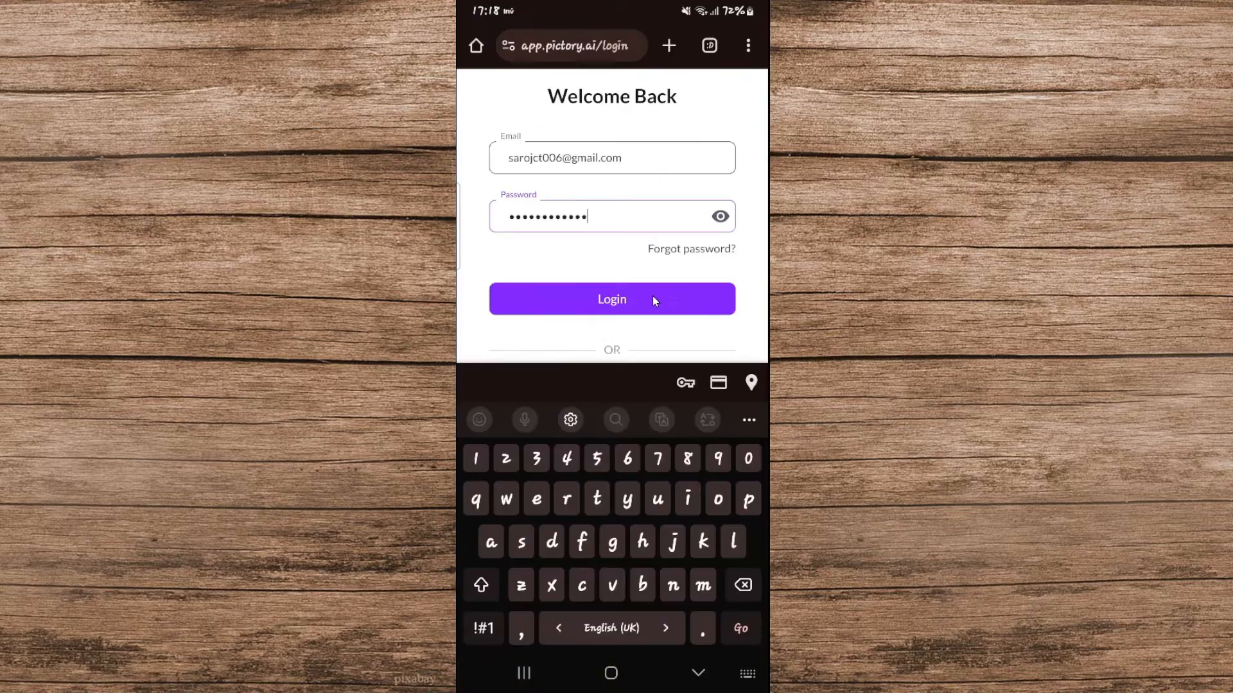
- Submit the account's email and password so the Pictory sign-in starts processing
click(611, 299)
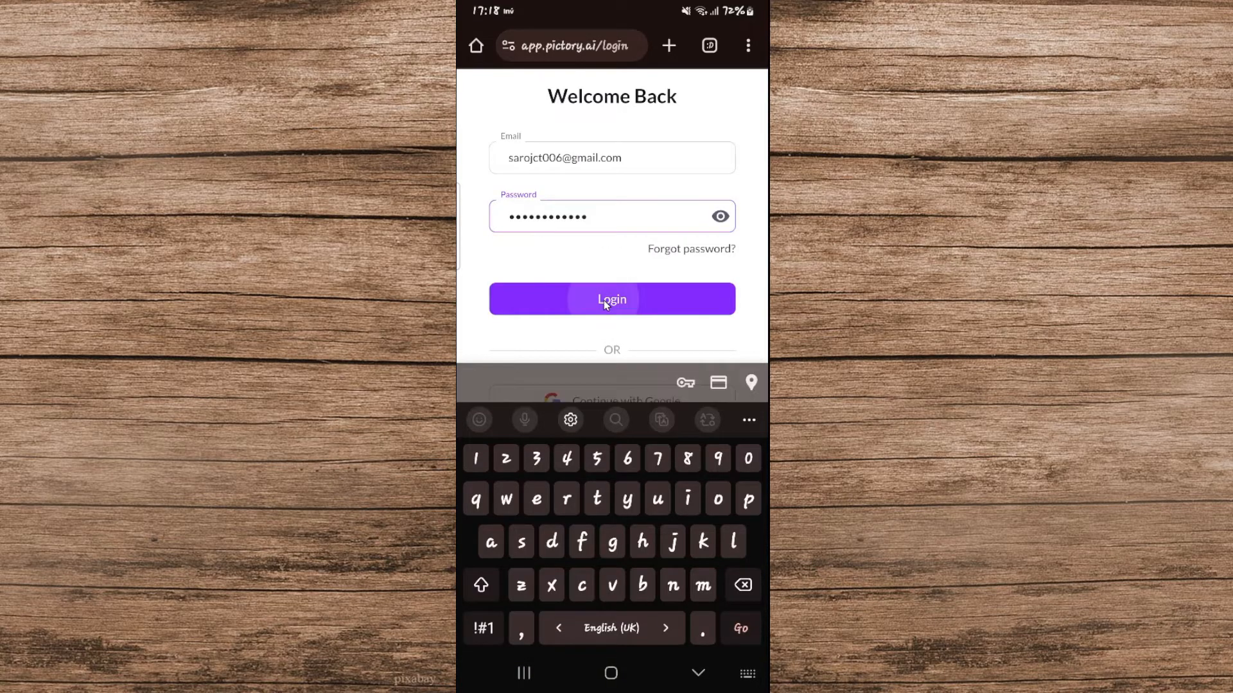
click(612, 300)
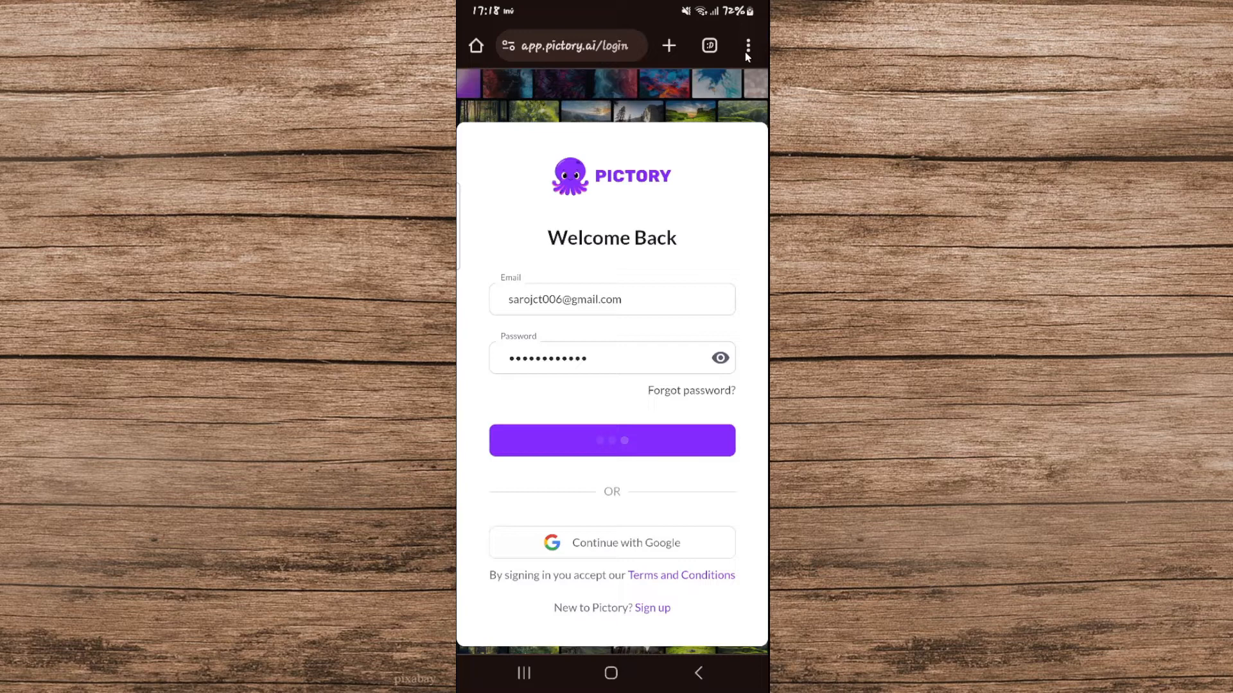
- Install the signed-in Pictory web app to the phone from Chrome's three-dot menu
click(748, 46)
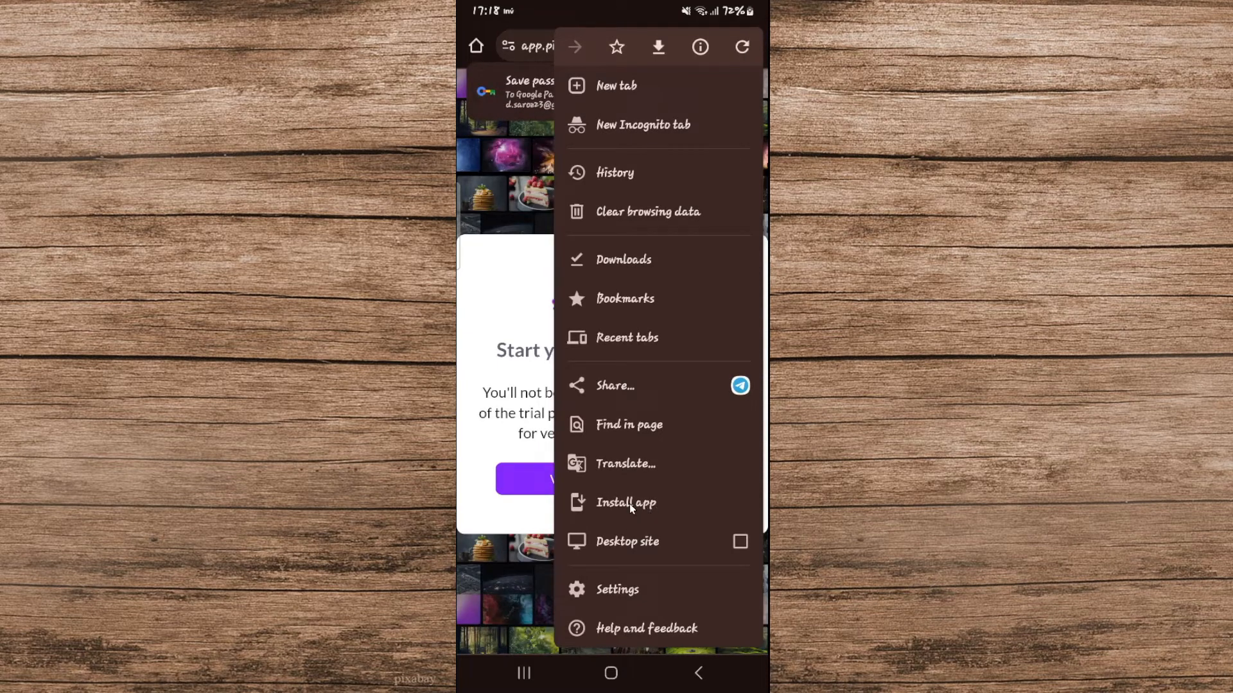
click(625, 503)
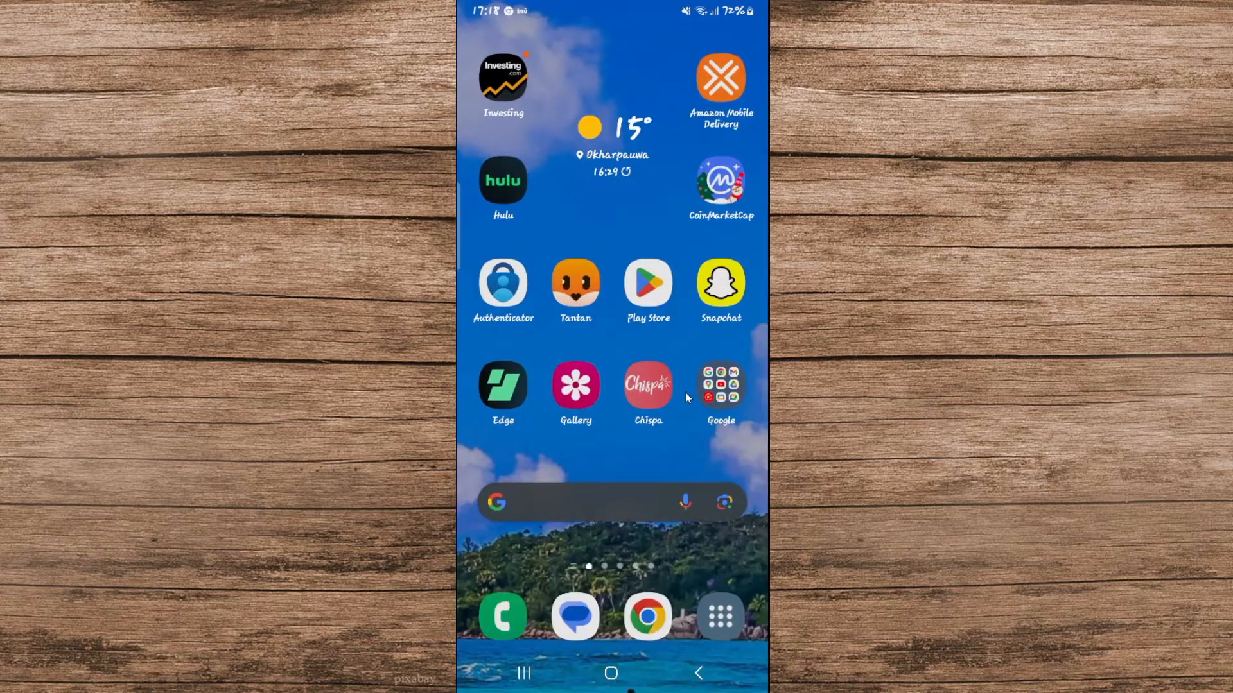
- View the Chrome notification installing Pictory as a React App and swipe to another home page
scroll(left, 3)
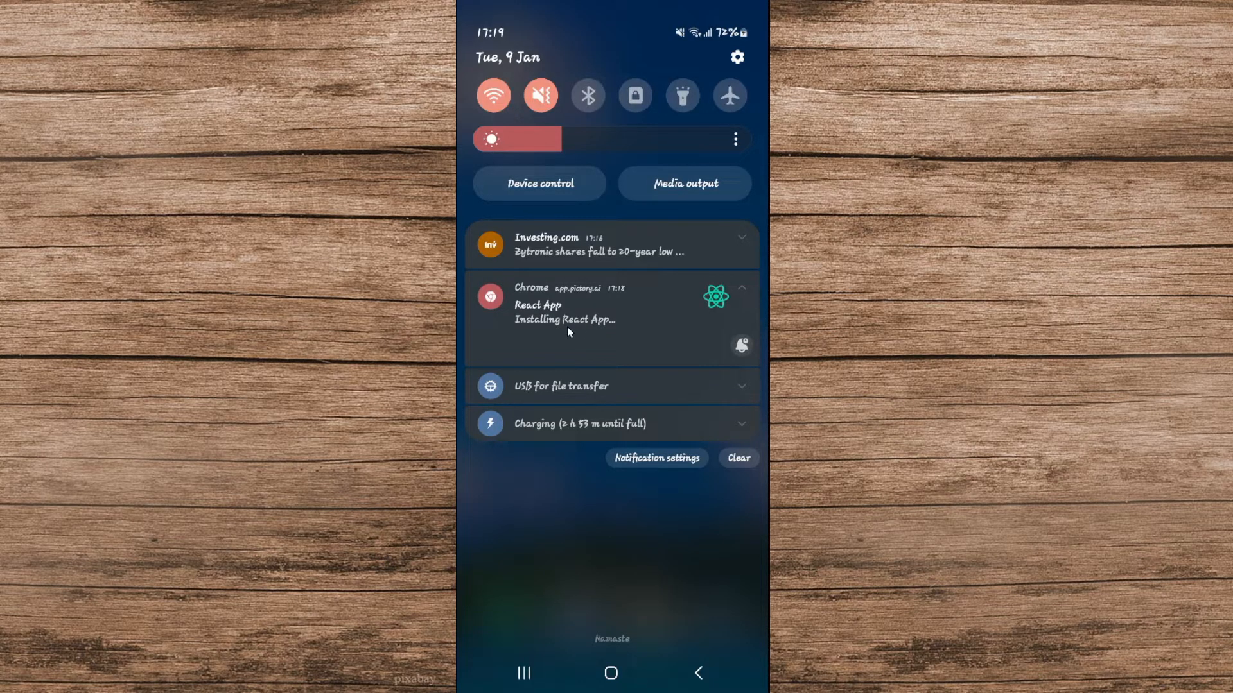
mouse_move(617, 455)
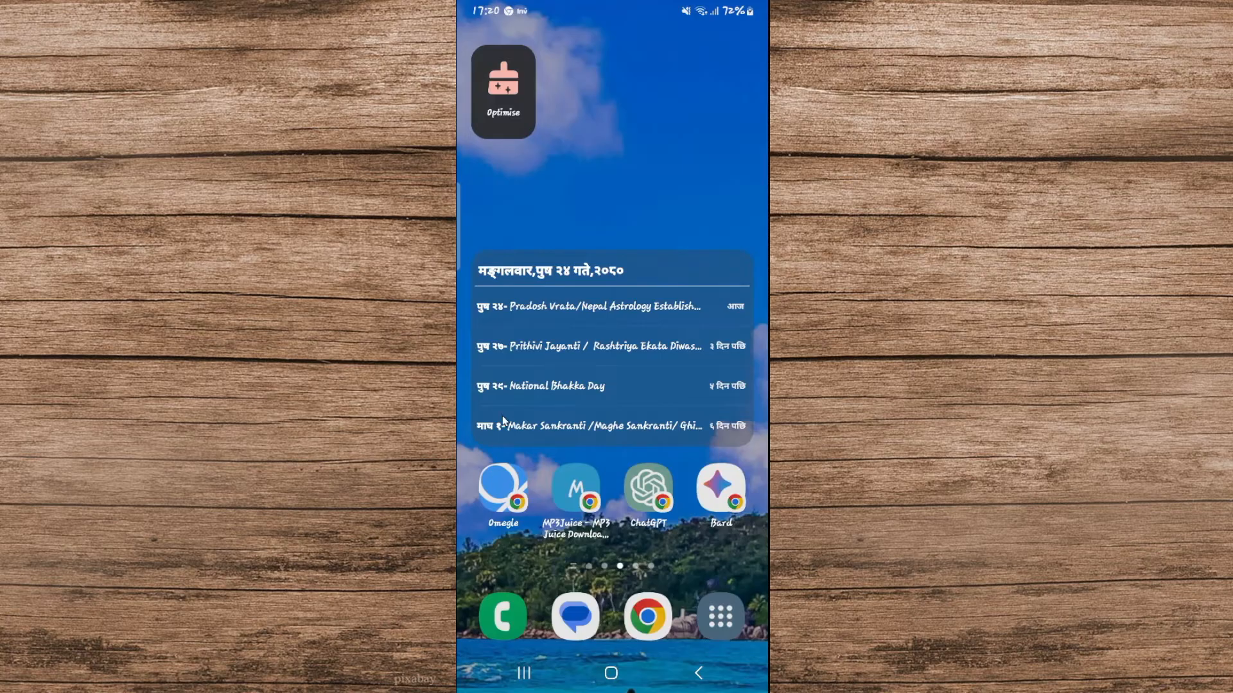
mouse_move(517, 415)
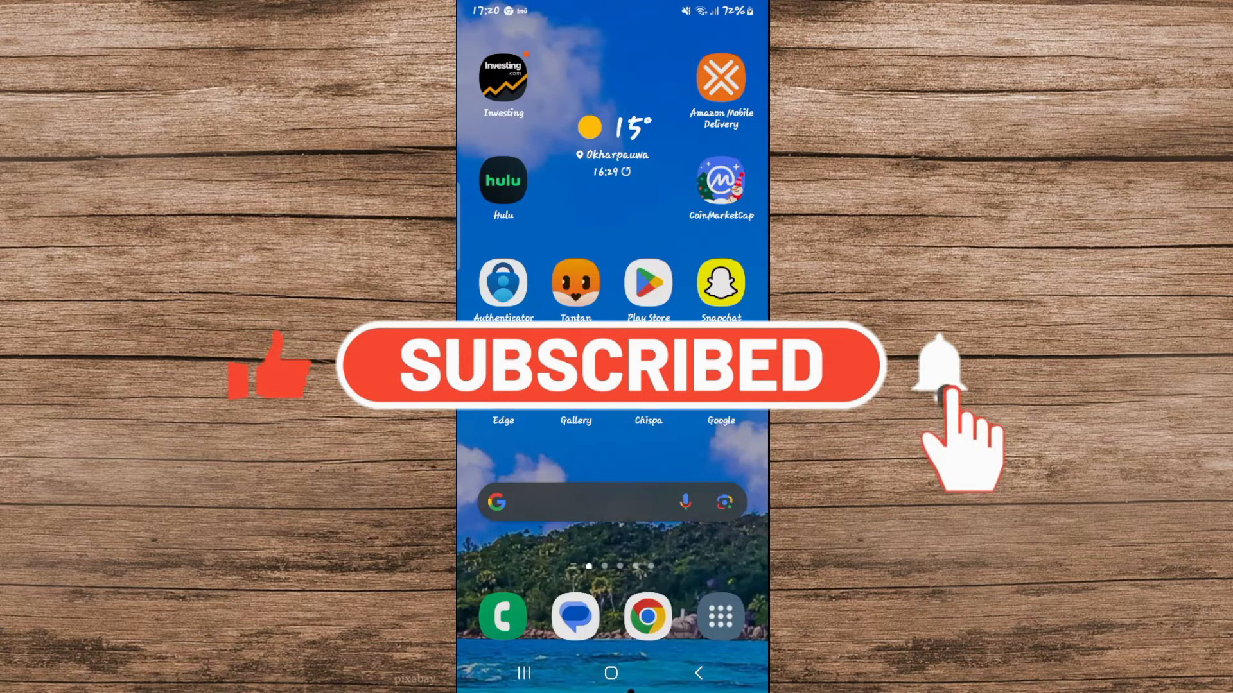
- Swipe back to the main home-screen page with the weather widget and app grid
click(940, 370)
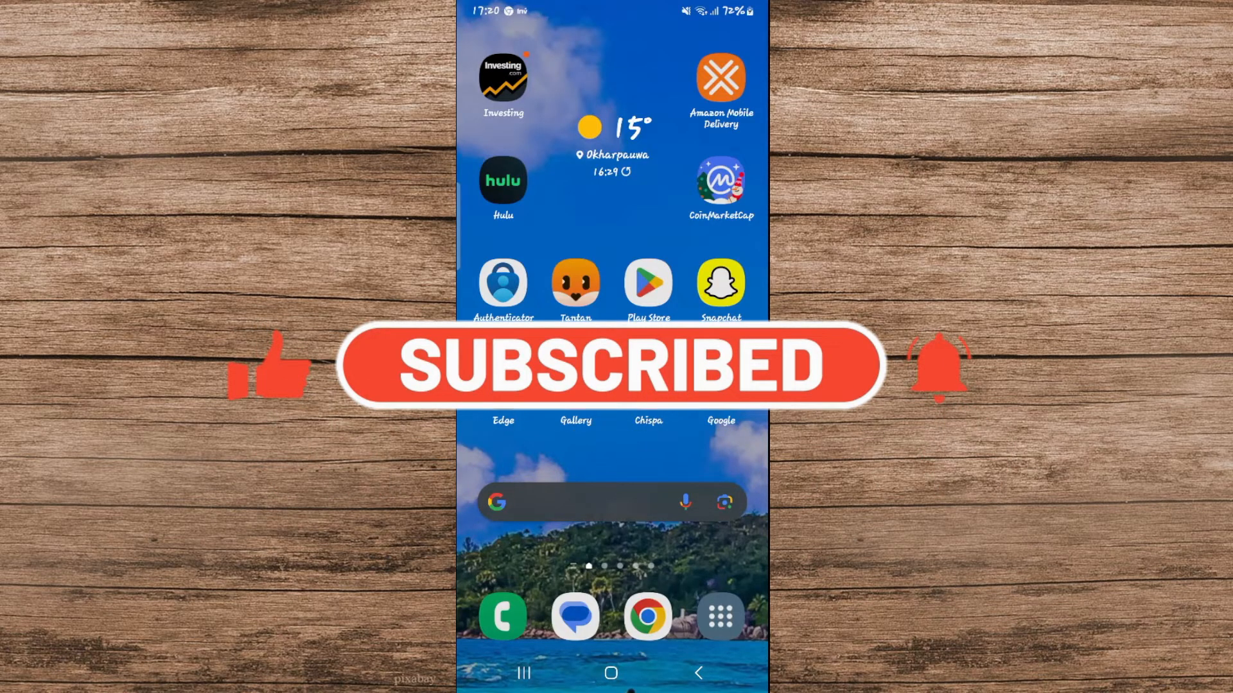